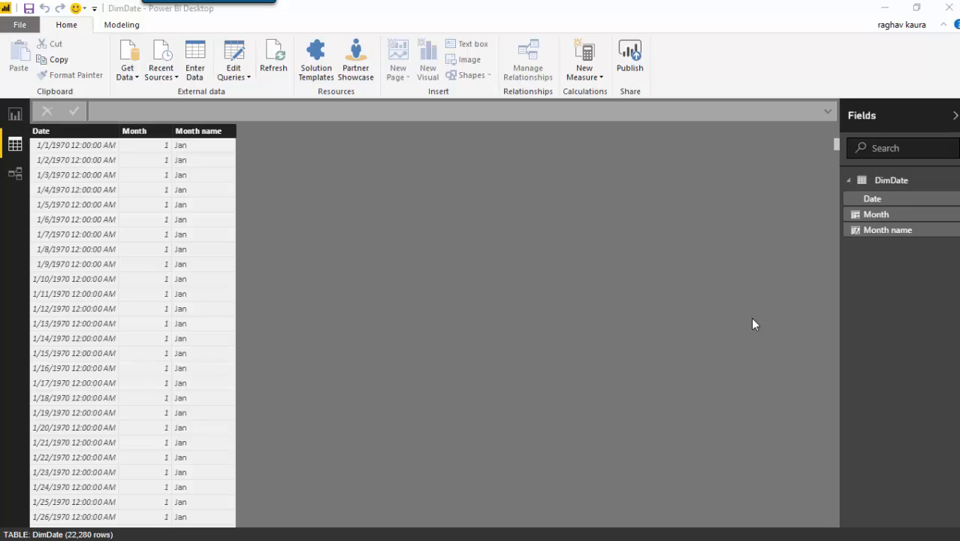
- Search Google for 'Year using DAX' and view the MSDN YEAR Function (DAX) syntax
{"action": "left_click", "coordinate": [40, 131]}
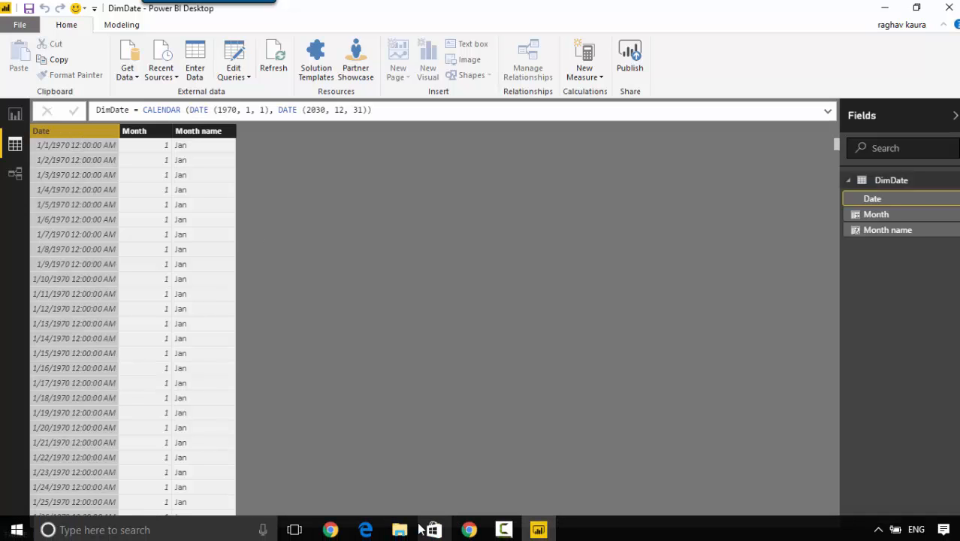
{"action": "left_click", "coordinate": [331, 529]}
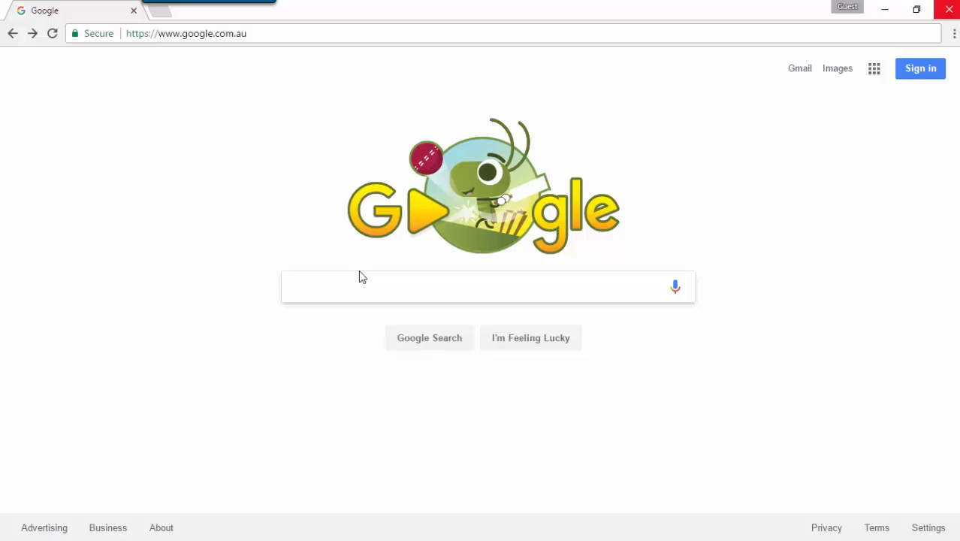
{"action": "type", "text": "Year using"}
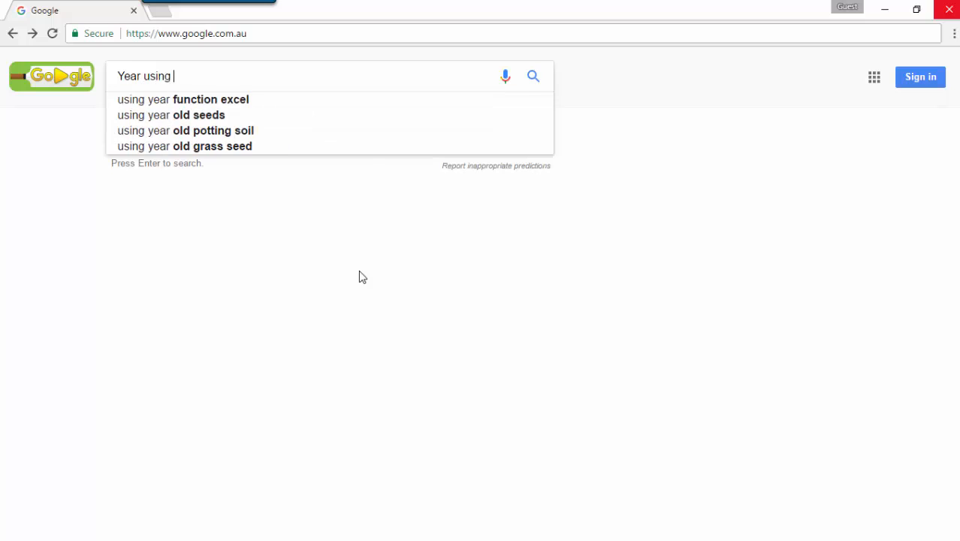
{"action": "type", "text": "DAX"}
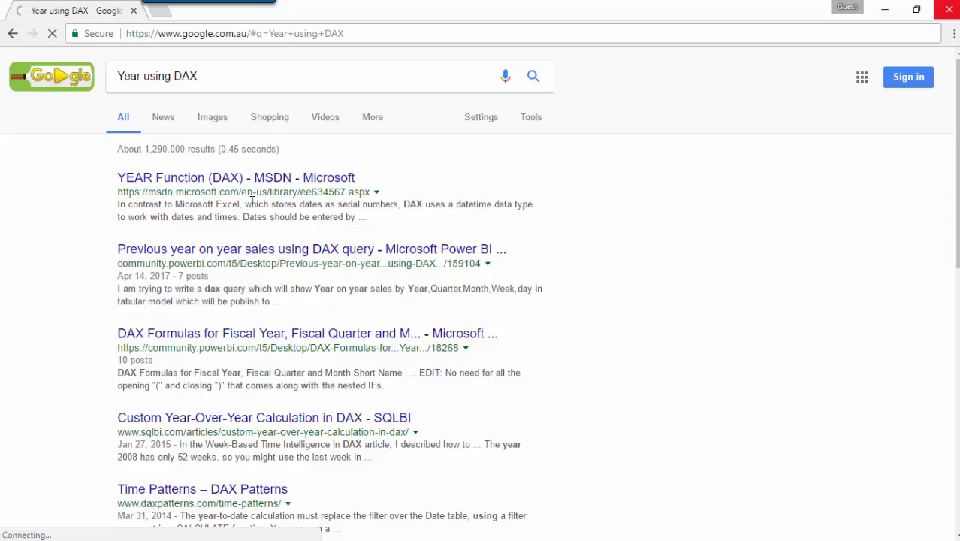
{"action": "left_click", "coordinate": [235, 178]}
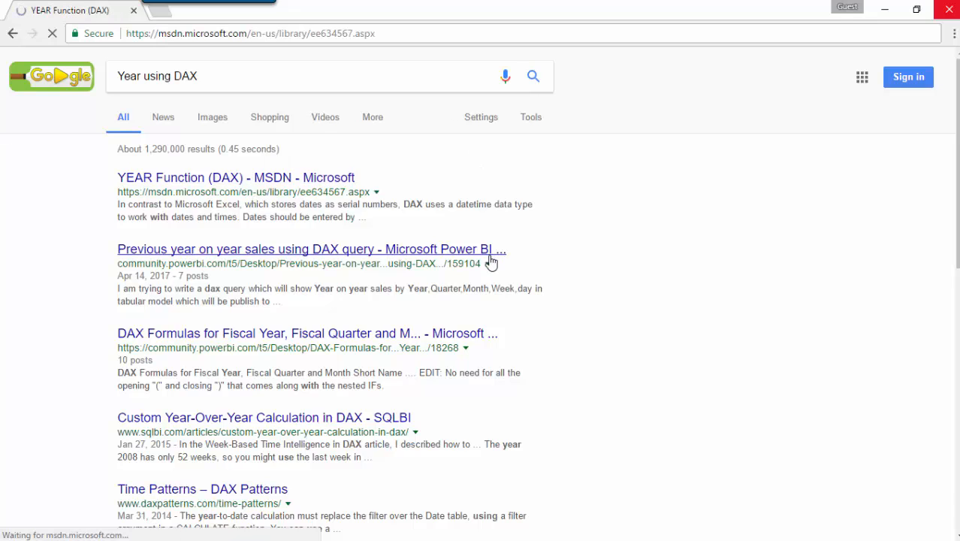
{"action": "left_click", "coordinate": [235, 178]}
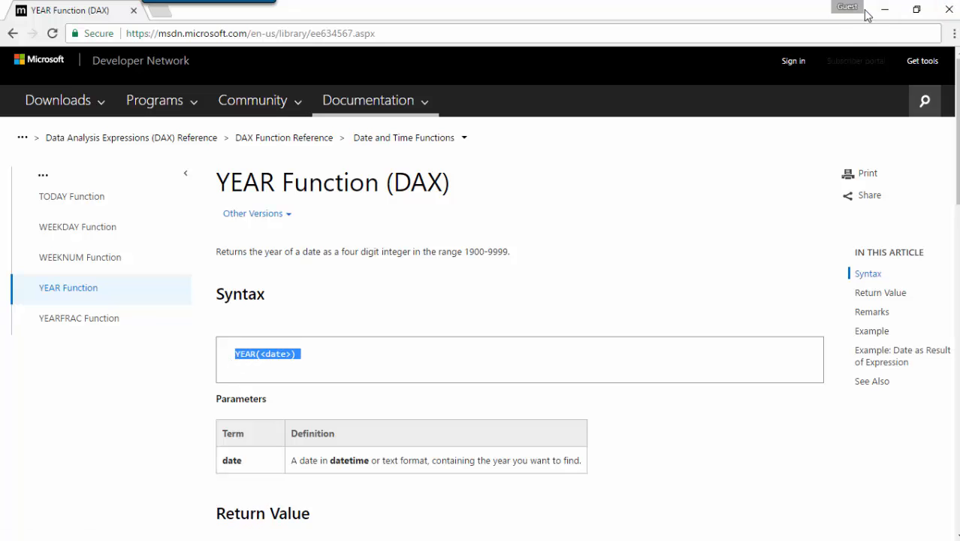
{"action": "mouse_move", "coordinate": [845, 97]}
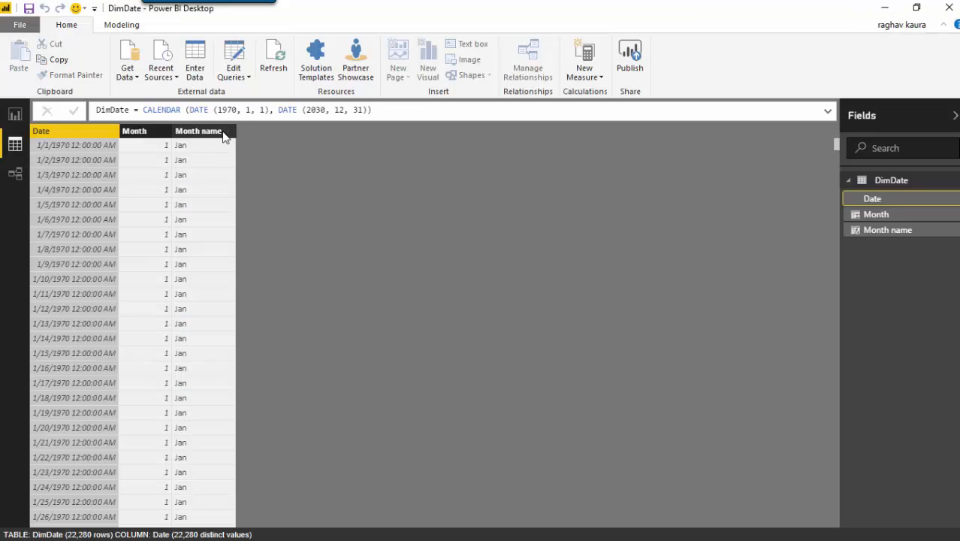
- Add a calculated column Year = YEAR([Date]) to DimDate via New column
{"action": "right_click", "coordinate": [199, 131]}
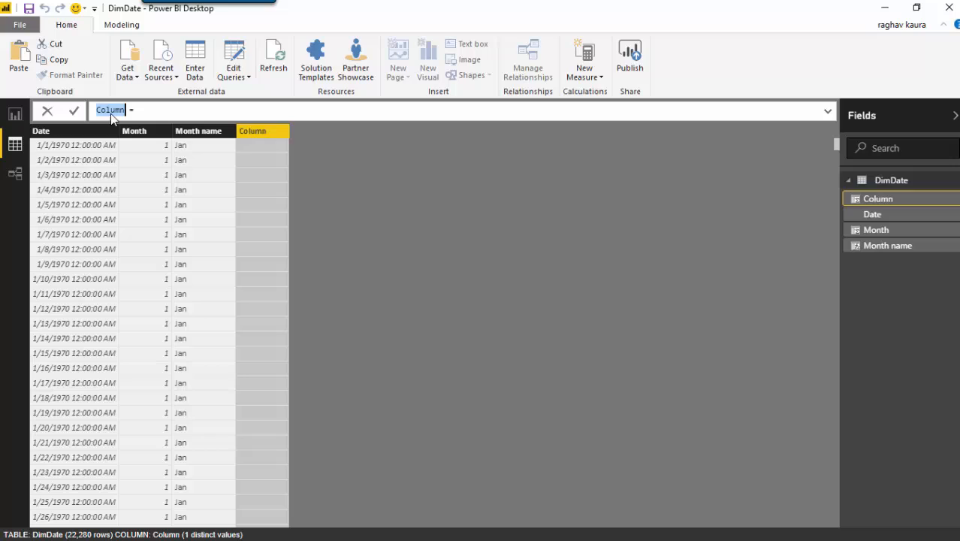
{"action": "type", "text": "Year ="}
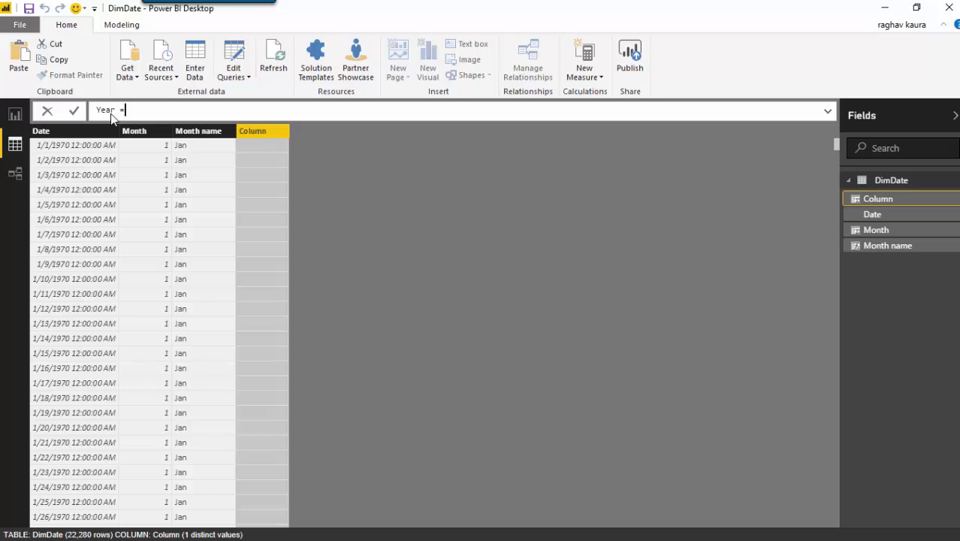
{"action": "type", "text": "ye"}
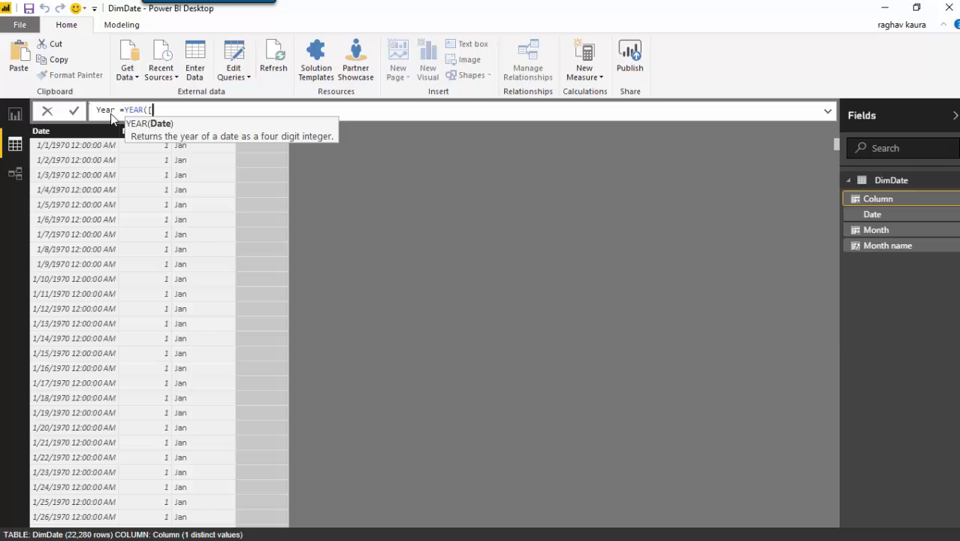
{"action": "type", "text": "[Date])"}
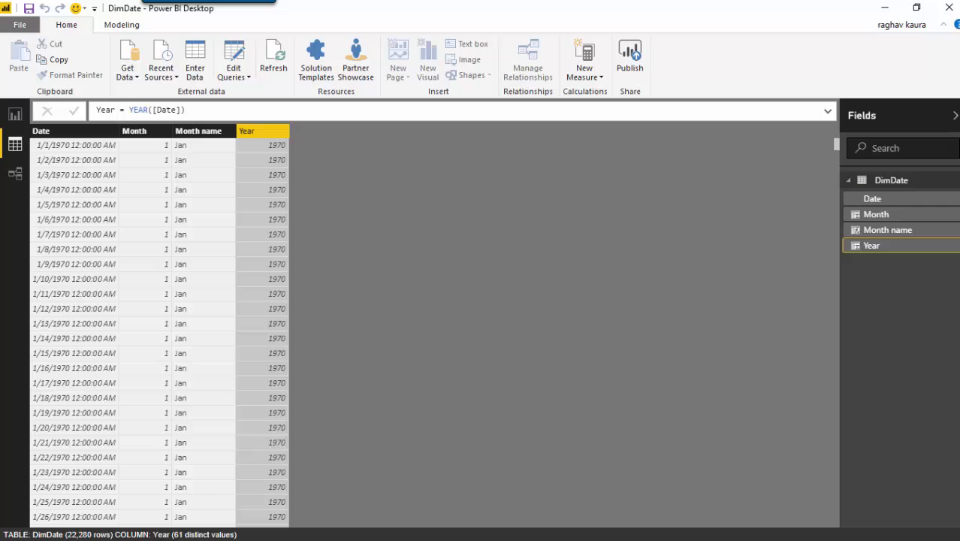
- Sort DimDate by Date descending and check the Year column shows 2030 at the top
{"action": "left_click_drag", "start_coordinate": [835, 151], "coordinate": [836, 158]}
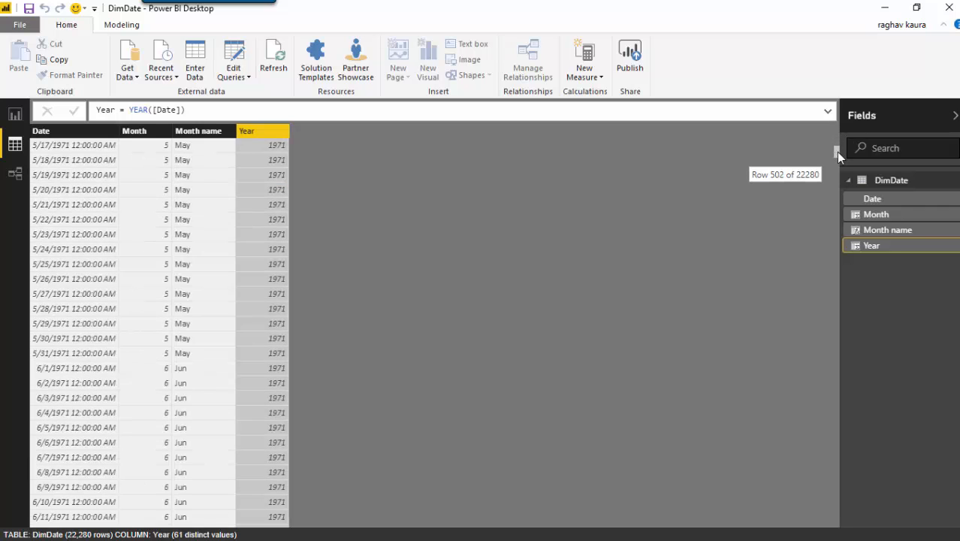
{"action": "left_click", "coordinate": [40, 130]}
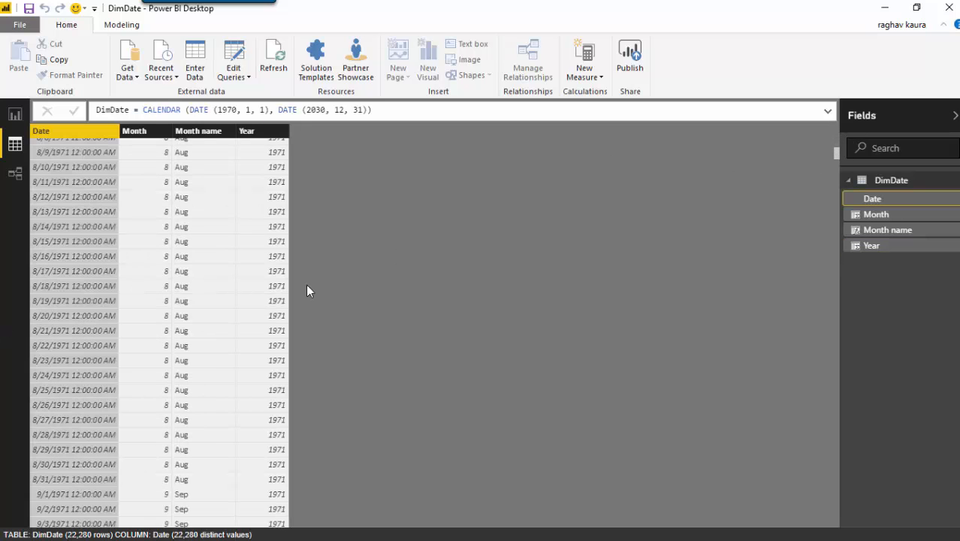
{"action": "right_click", "coordinate": [98, 135]}
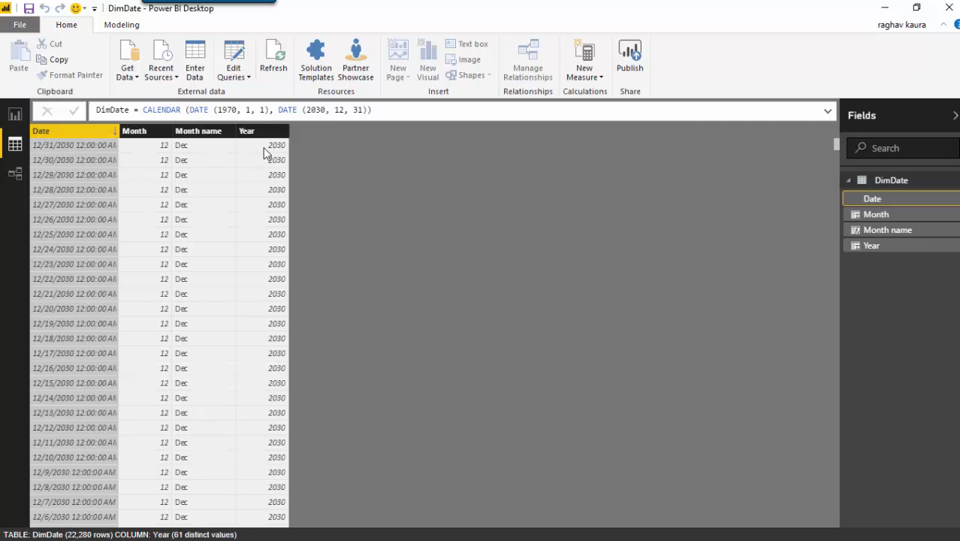
{"action": "left_click", "coordinate": [247, 131]}
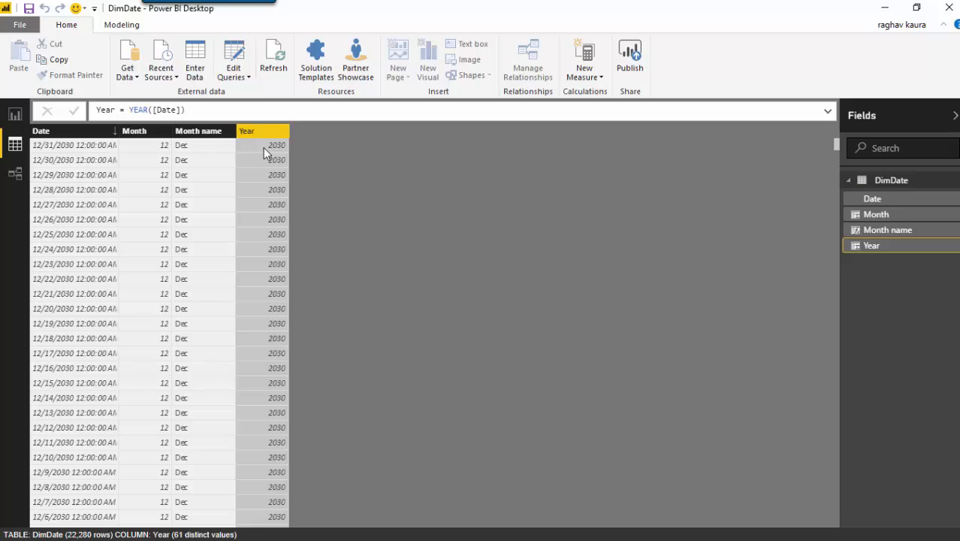